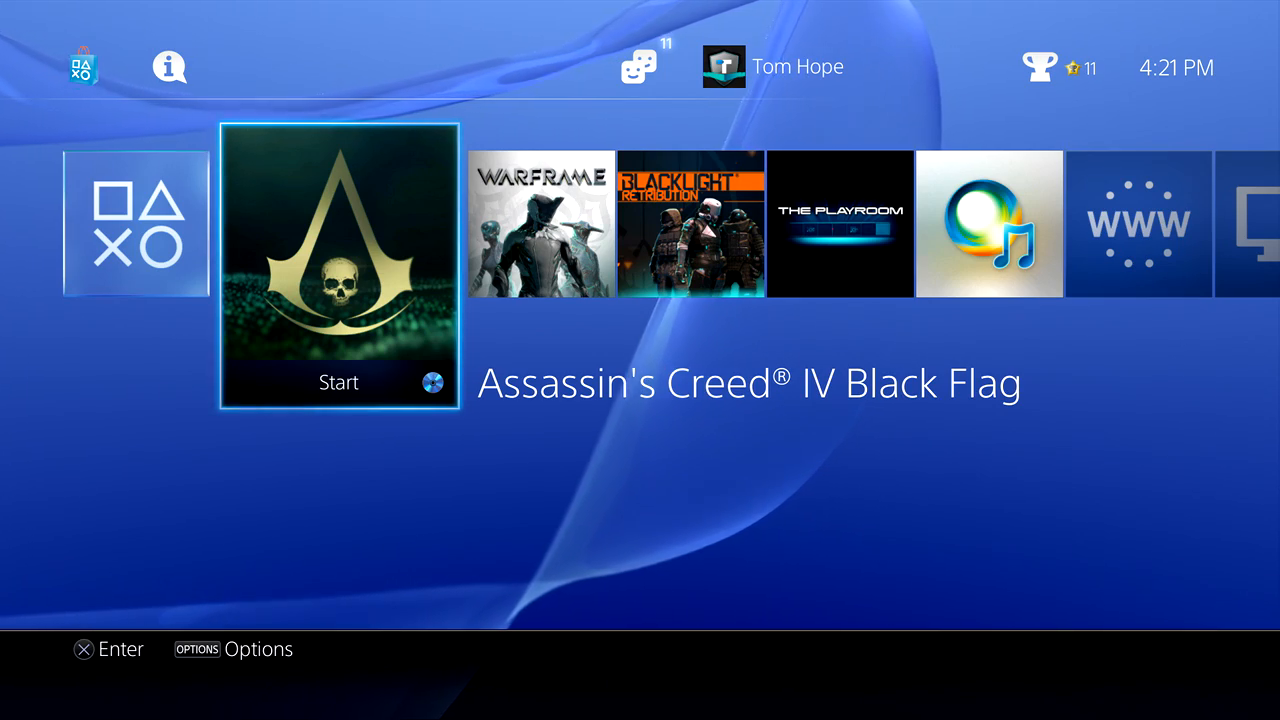
# Step: From the PS4 home screen reach Video Output Settings and set the Y Pb/Cb Pr/Cr Range to Full
pyautogui.press('Up')
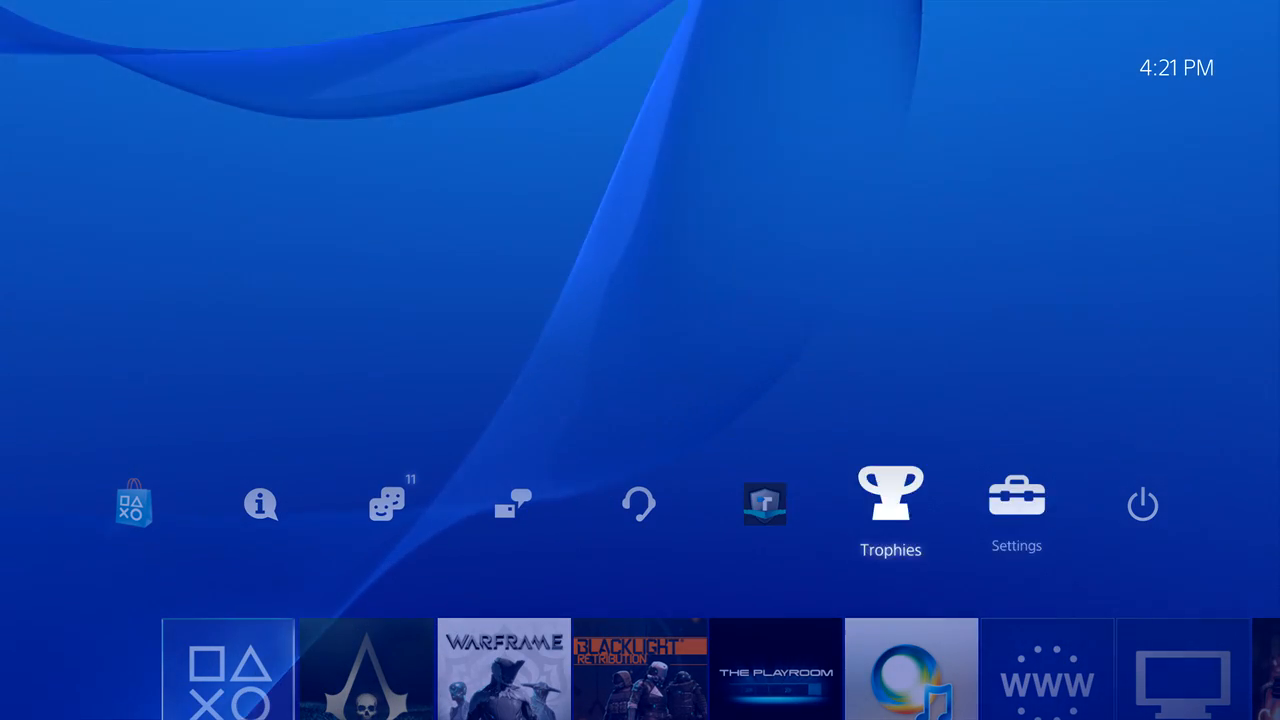
pyautogui.click(1016, 496)
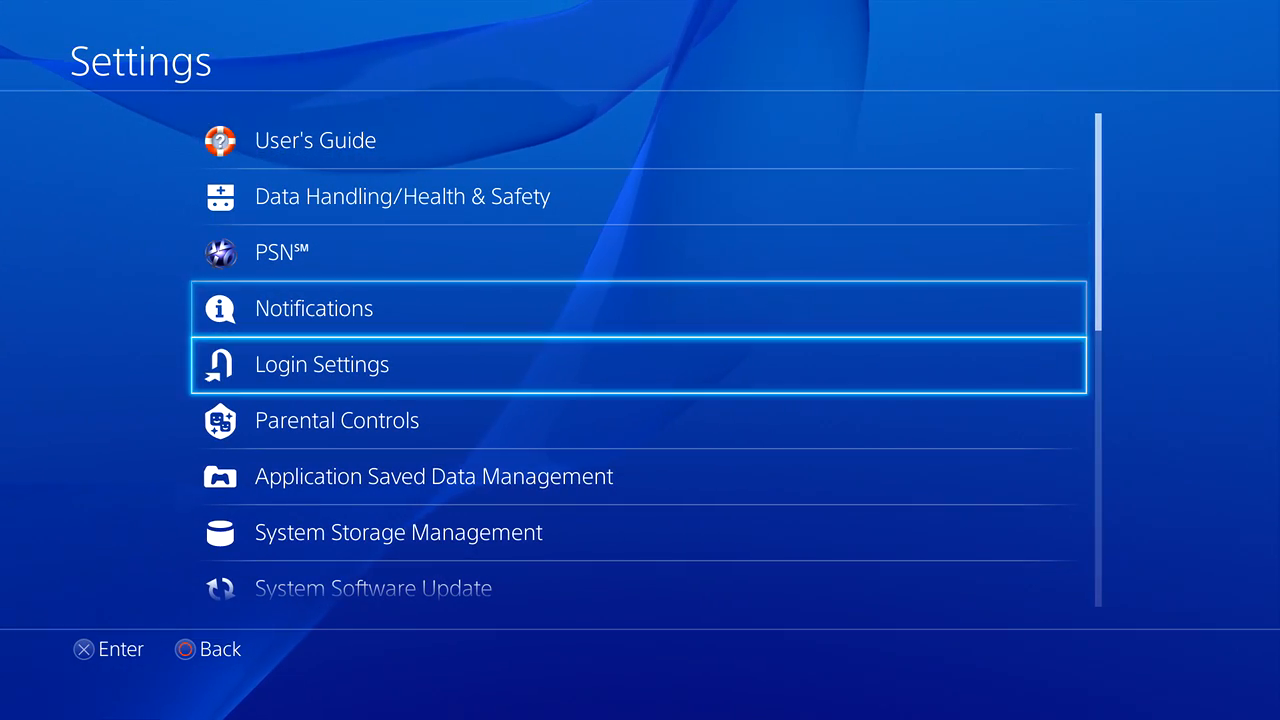
pyautogui.scroll(-3)
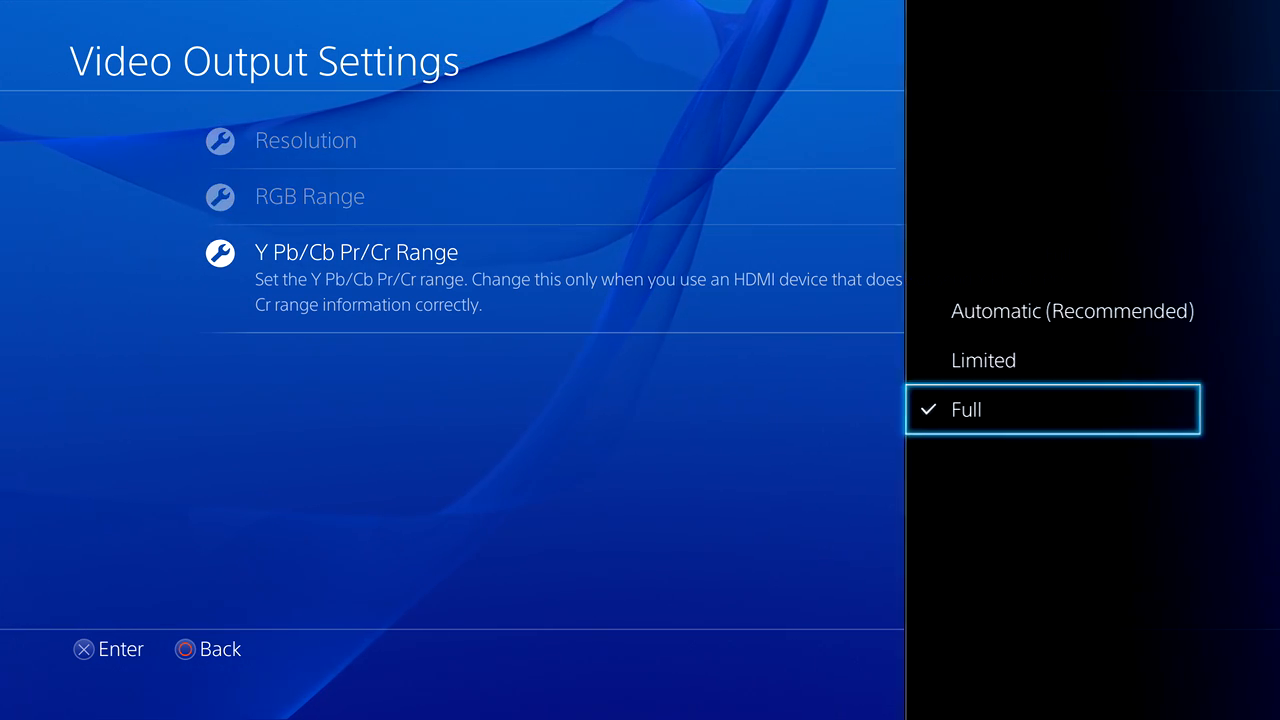
pyautogui.click(964, 408)
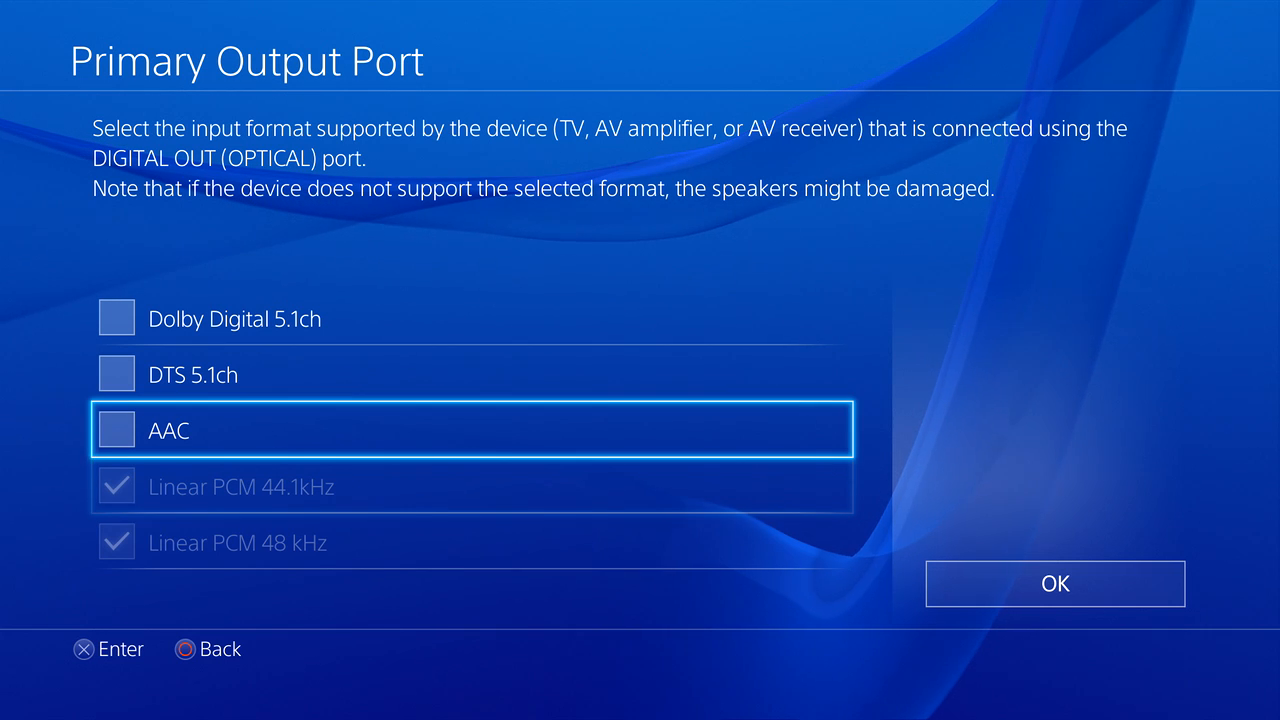
# Step: Leave only Linear PCM checked for the optical output, confirm, and return to the home screen
pyautogui.press('up')
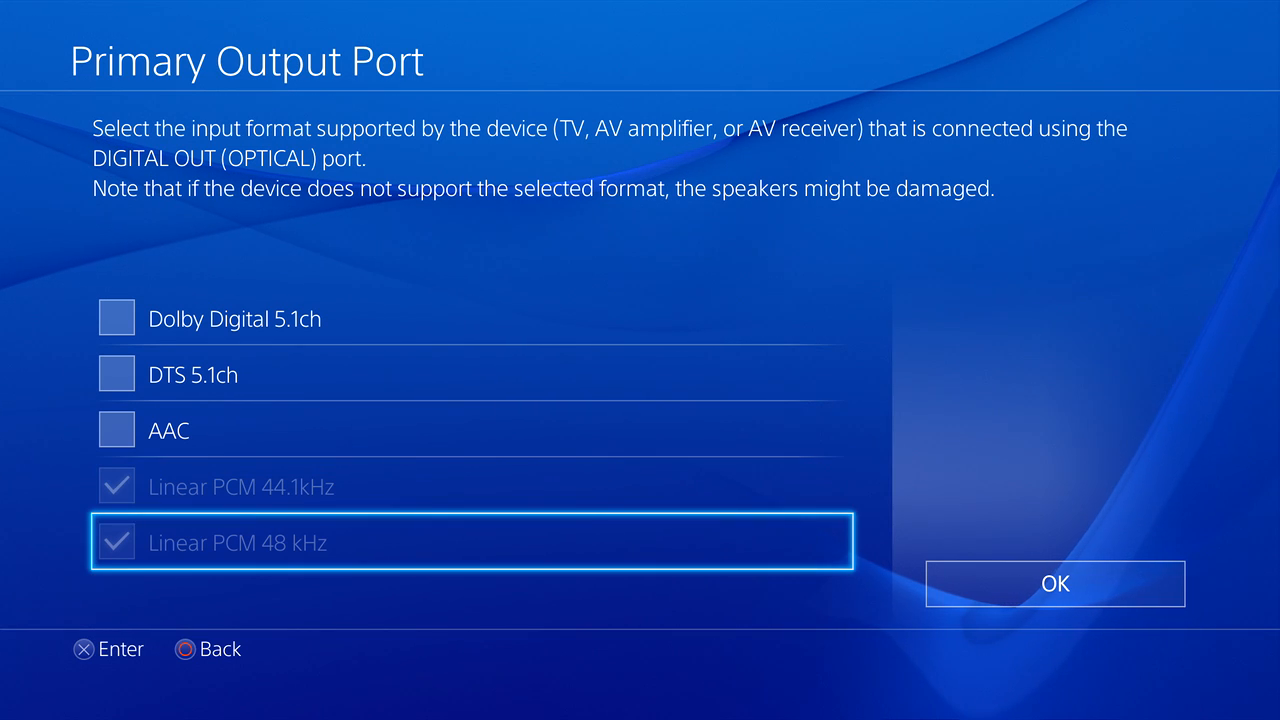
pyautogui.click(1054, 584)
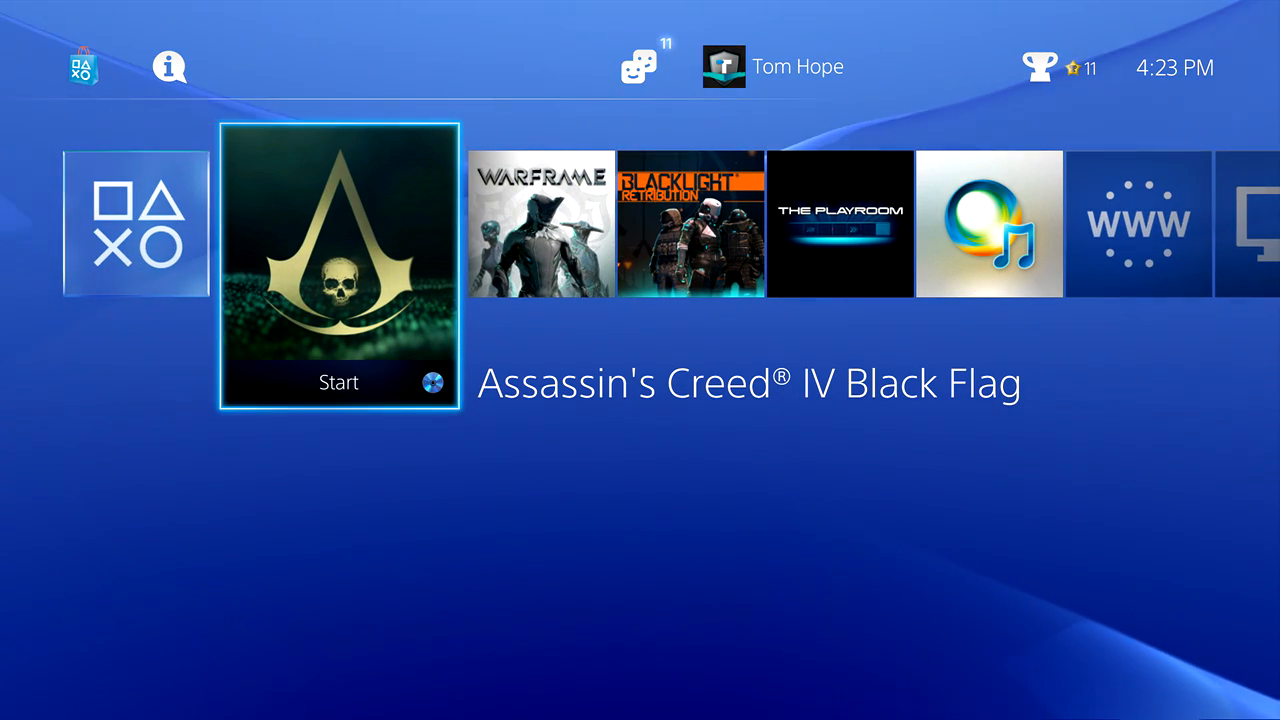
pyautogui.click(338, 264)
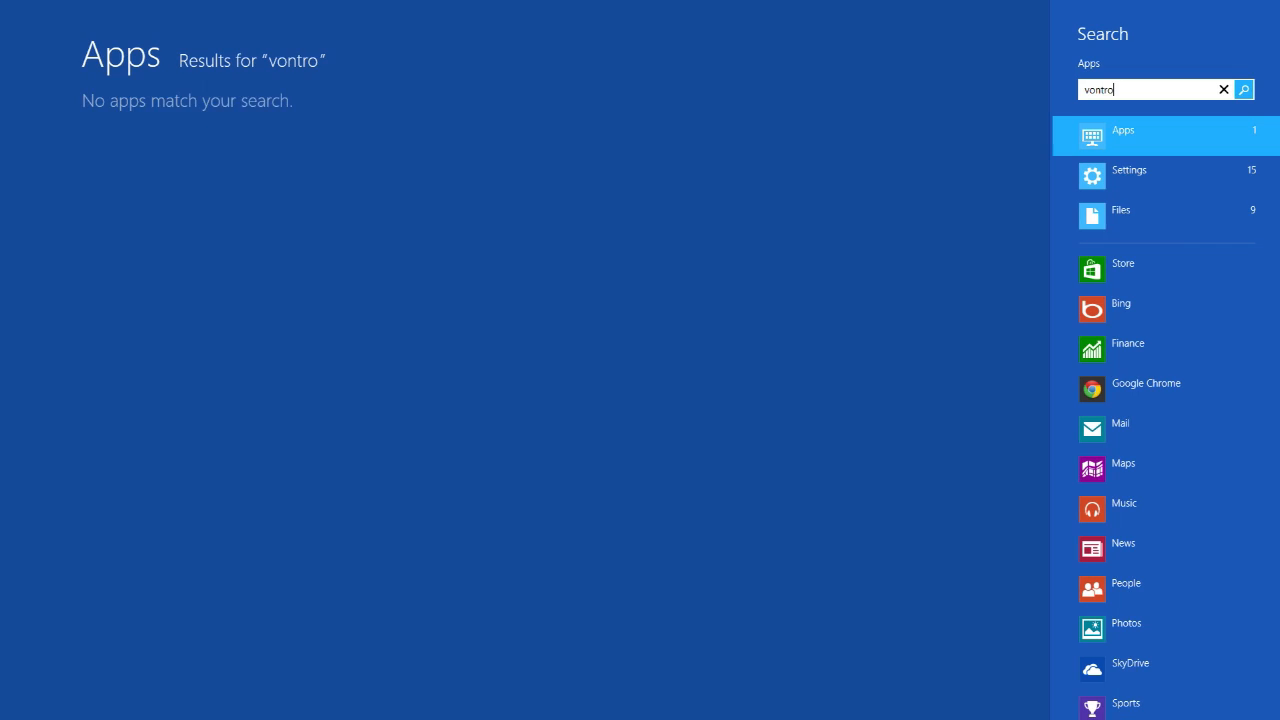
# Step: Find Control Panel, review the Blackmagic Design capture card input settings and confirm them
pyautogui.write('contr')
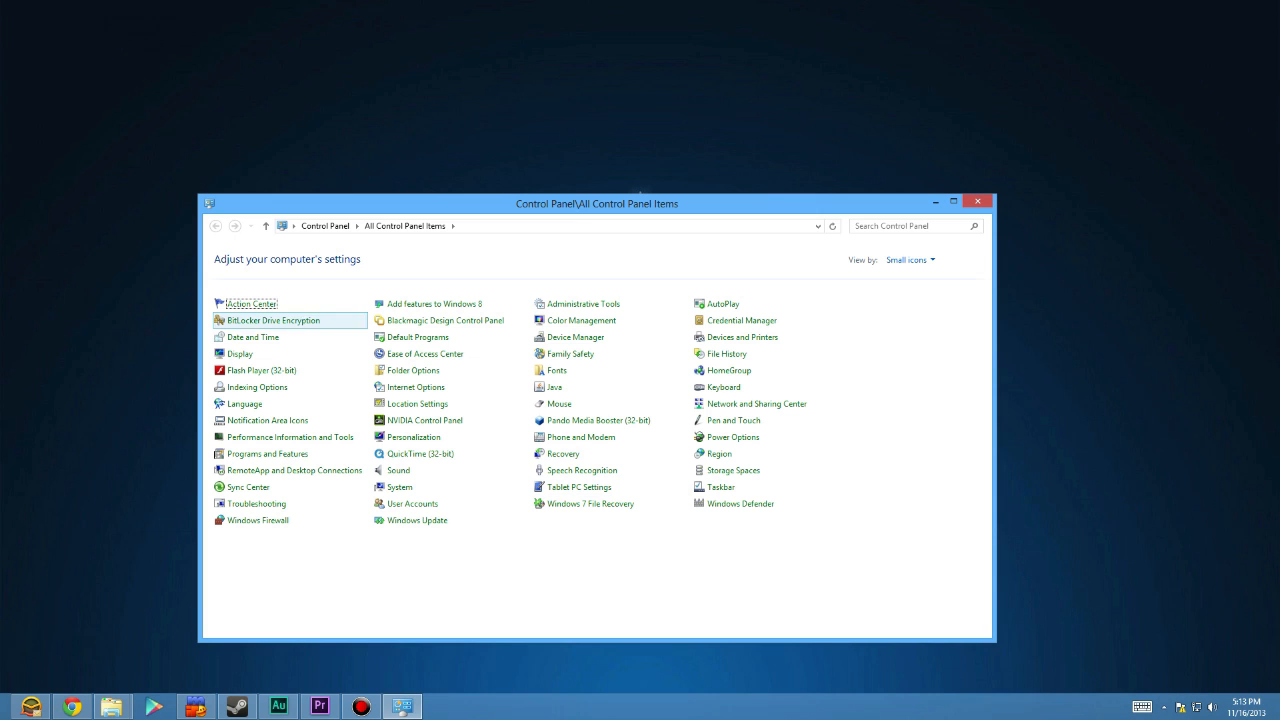
pyautogui.moveTo(444, 320)
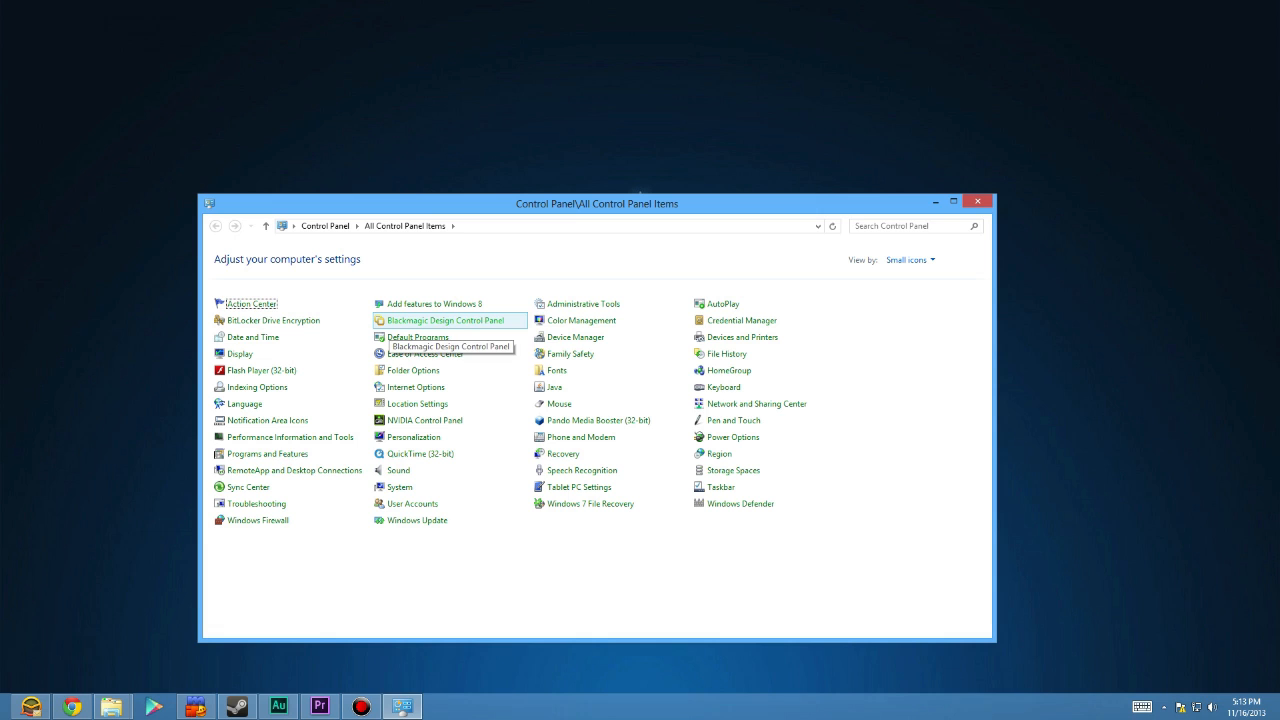
pyautogui.doubleClick(448, 320)
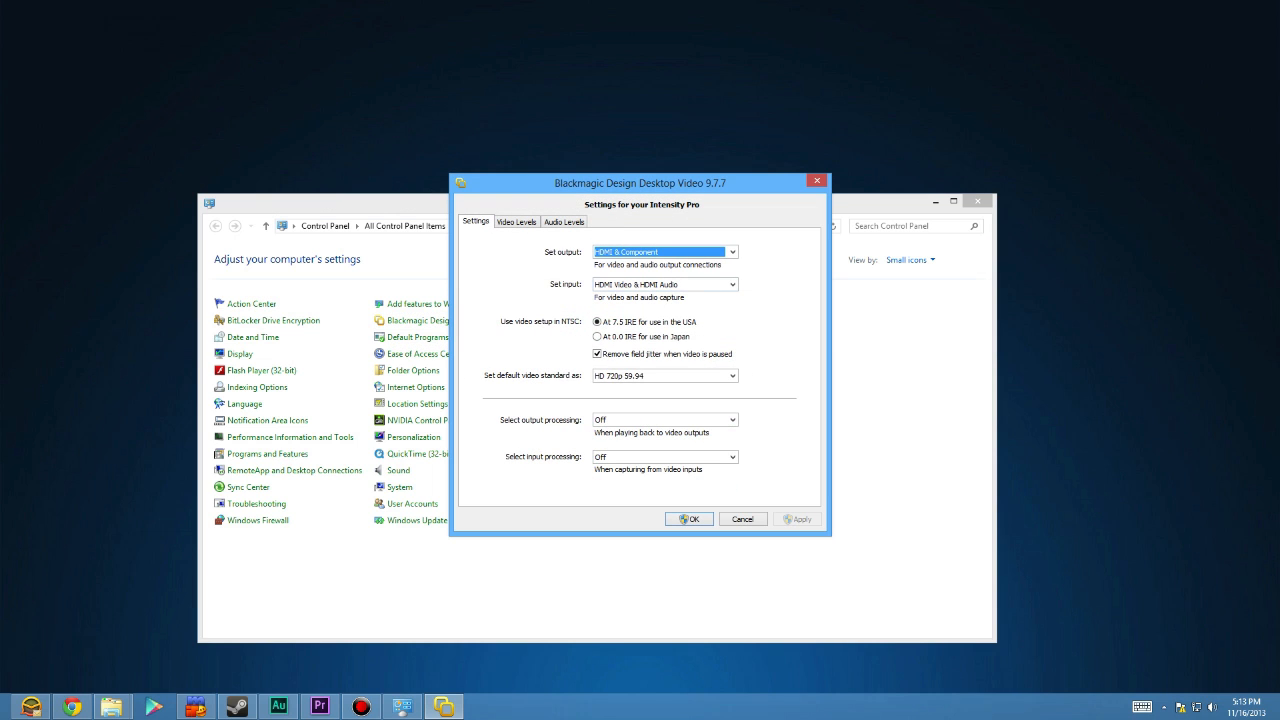
pyautogui.click(664, 284)
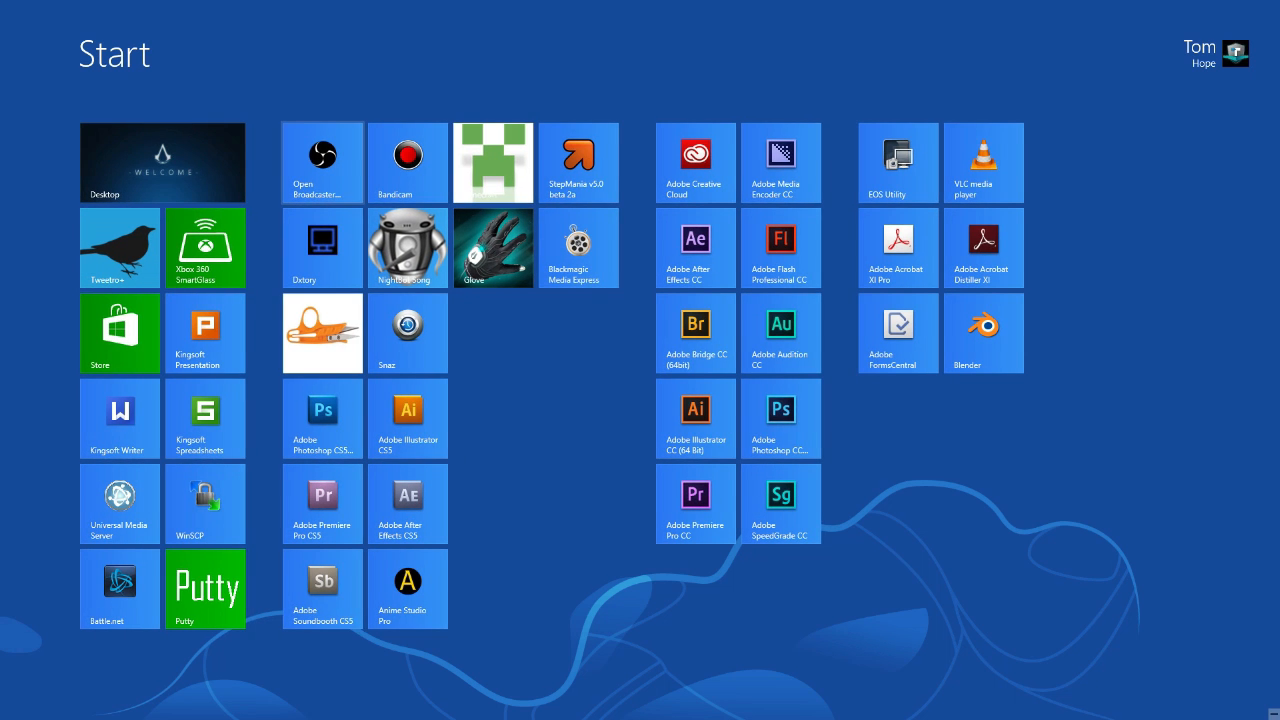
pyautogui.moveTo(322, 162)
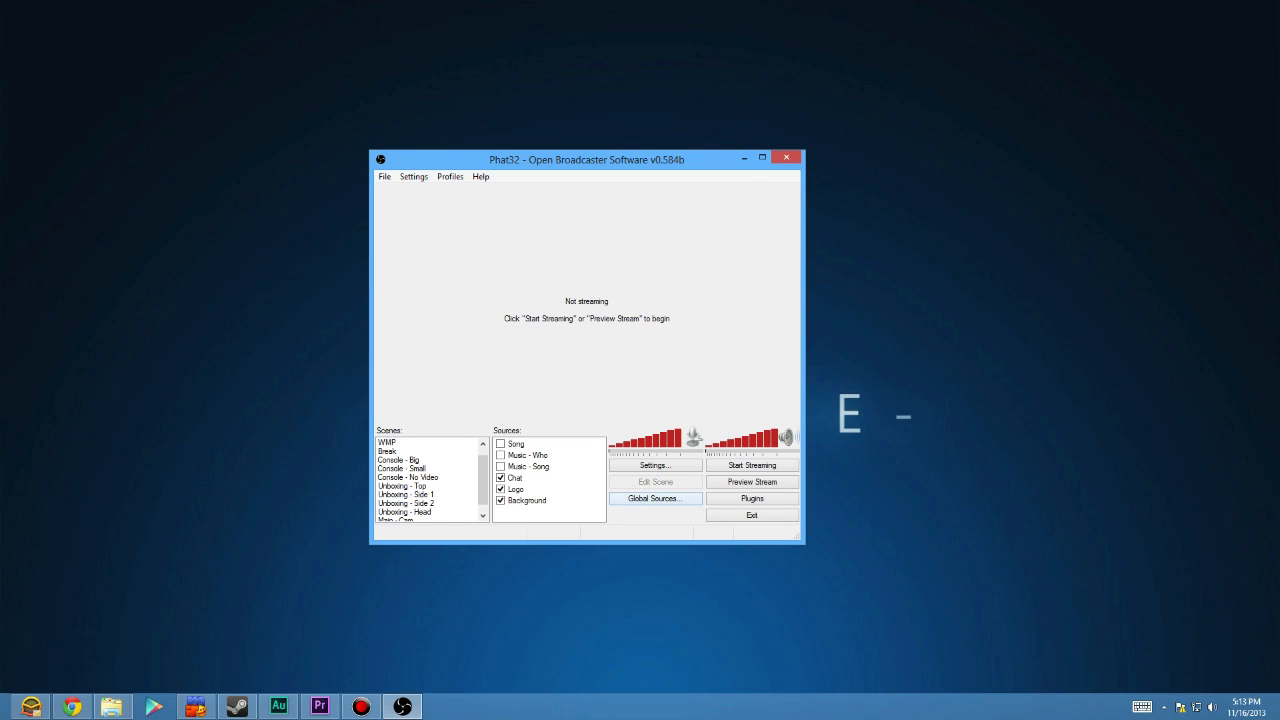
# Step: Add a new global source named Console and choose the Decklink Video Capture device
pyautogui.click(656, 498)
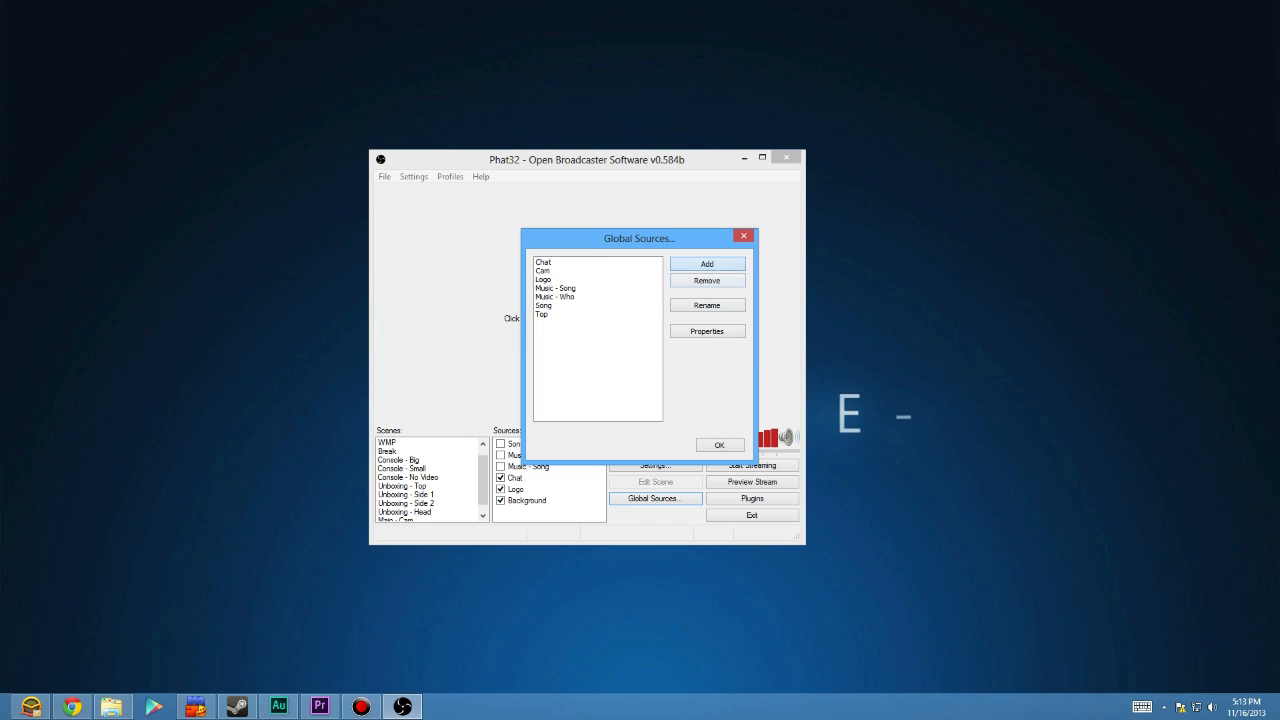
pyautogui.click(706, 264)
pyautogui.write('Cons')
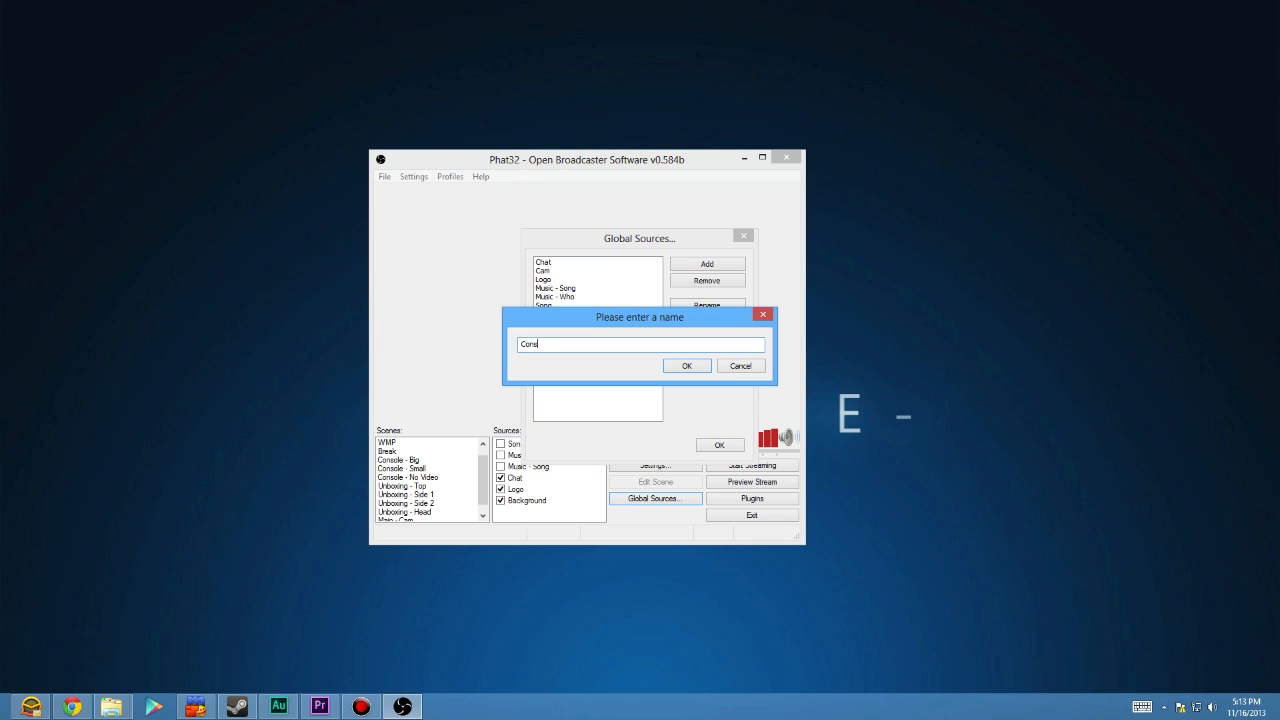
pyautogui.click(686, 364)
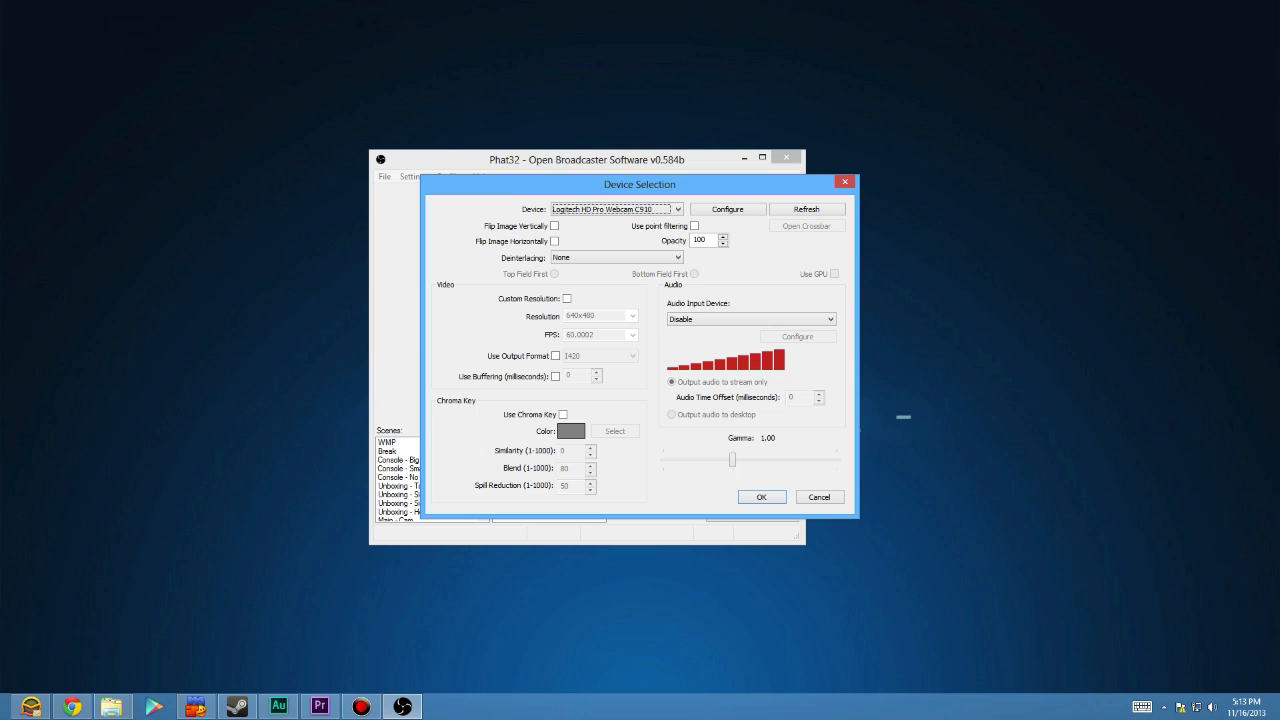
pyautogui.click(616, 210)
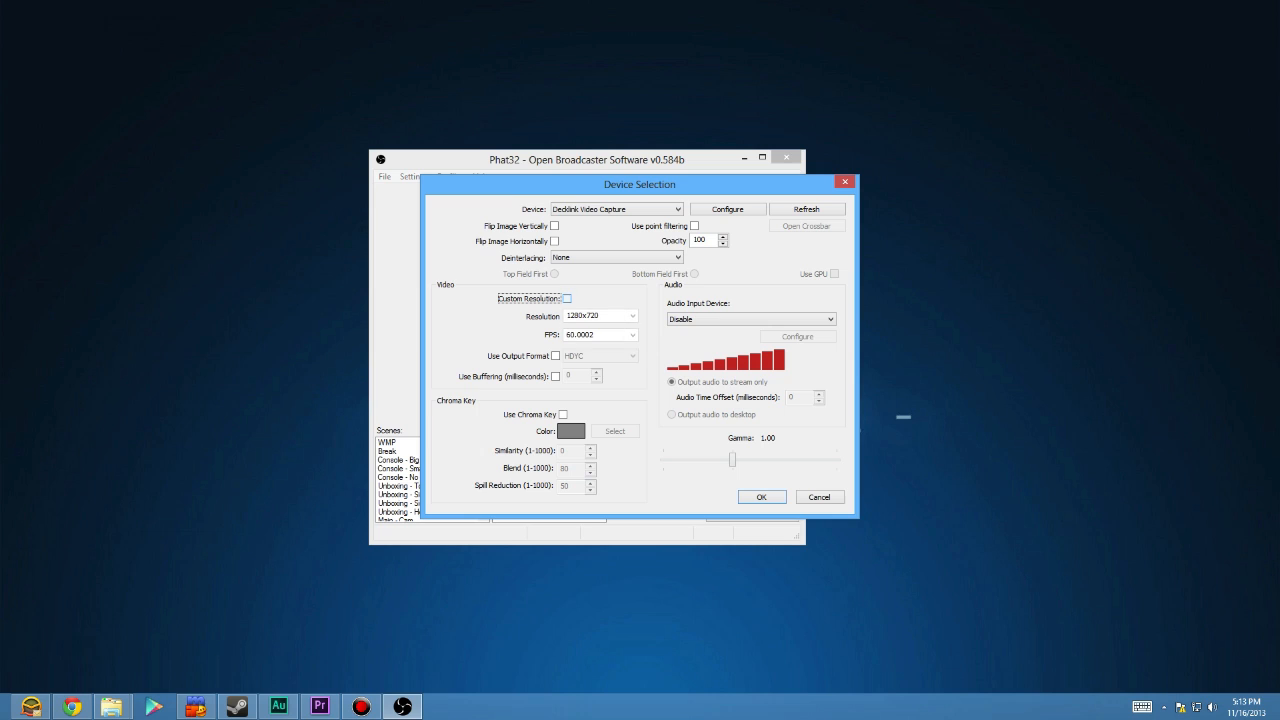
# Step: Enable a custom resolution, choose the DeckLink audio input, and finish the Console source
pyautogui.click(568, 298)
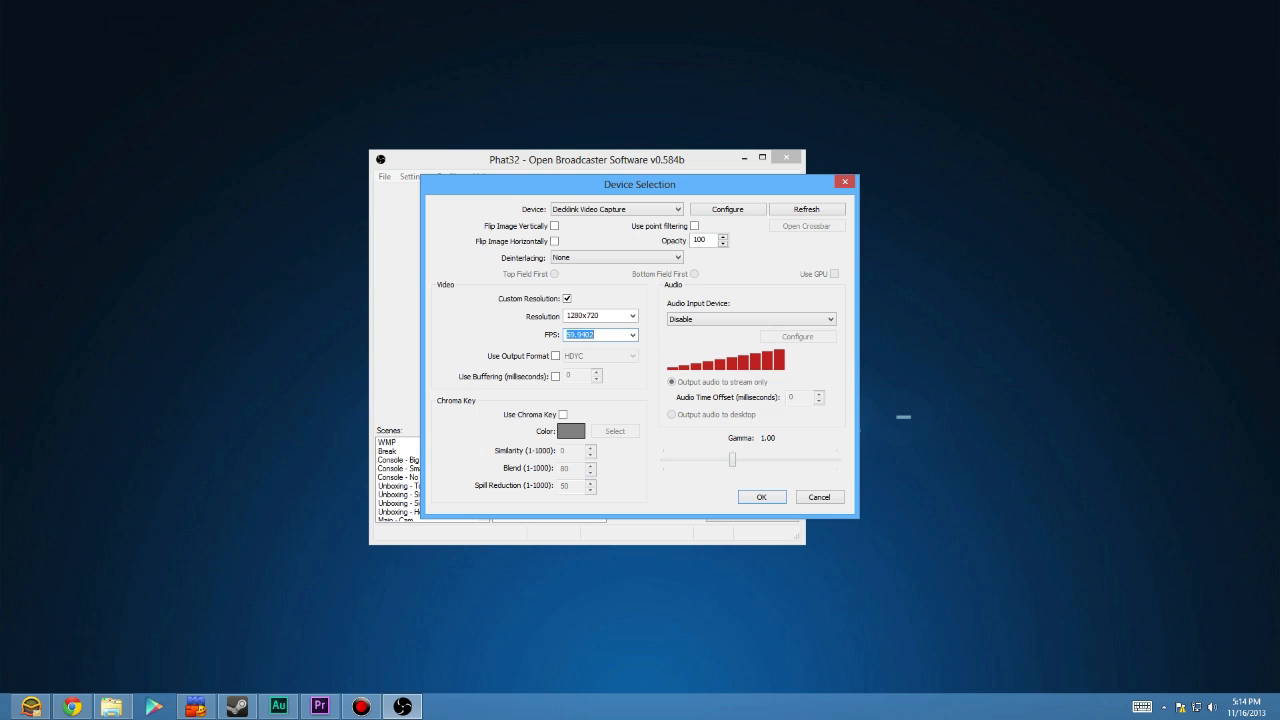
pyautogui.click(750, 318)
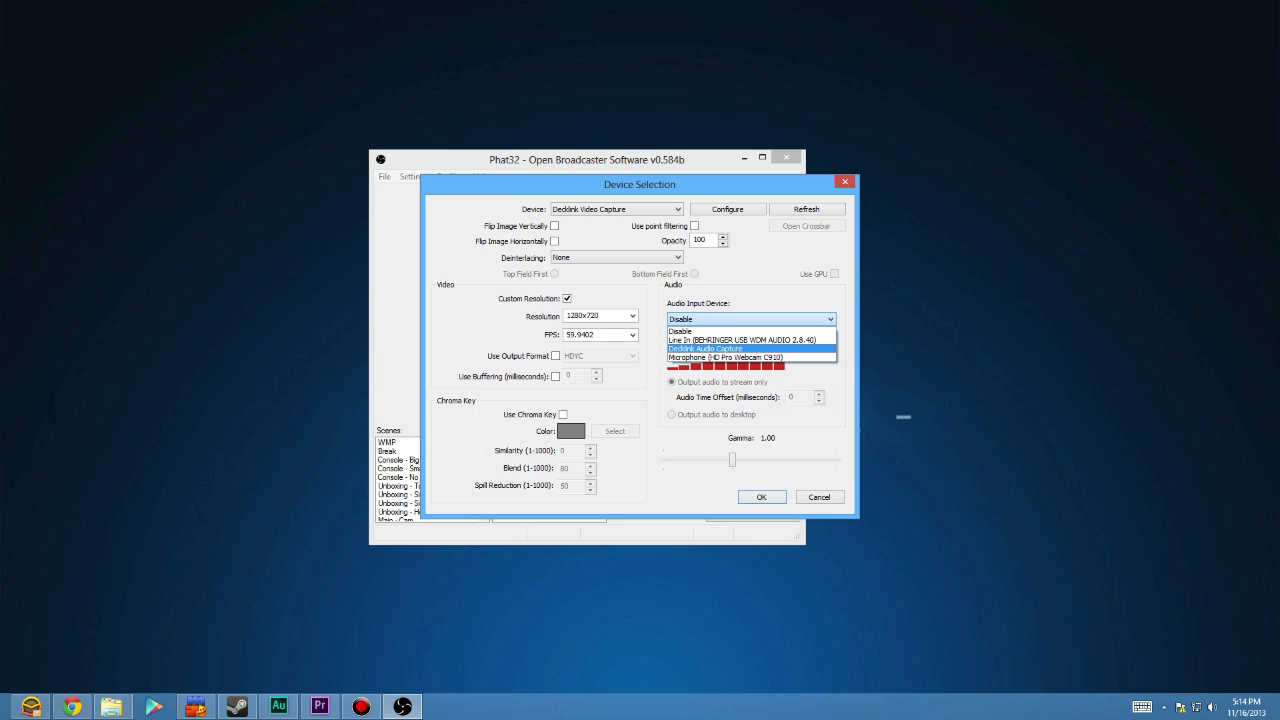
pyautogui.click(710, 348)
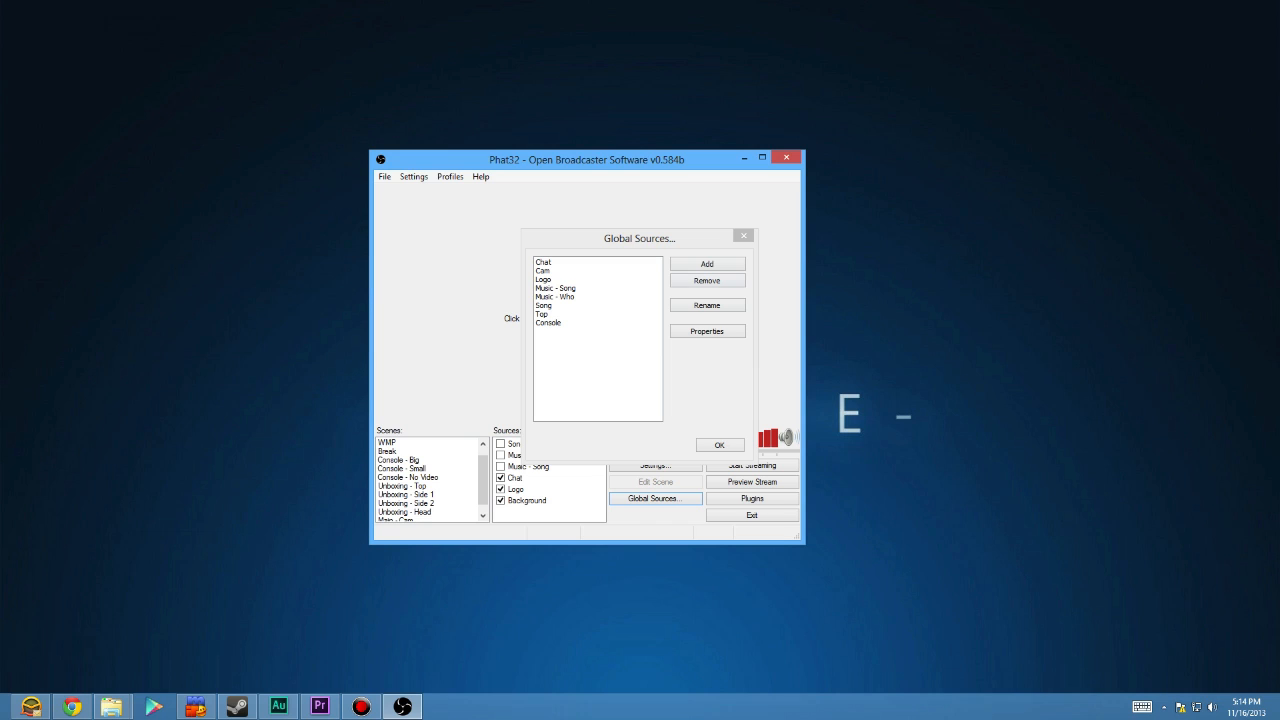
pyautogui.click(720, 444)
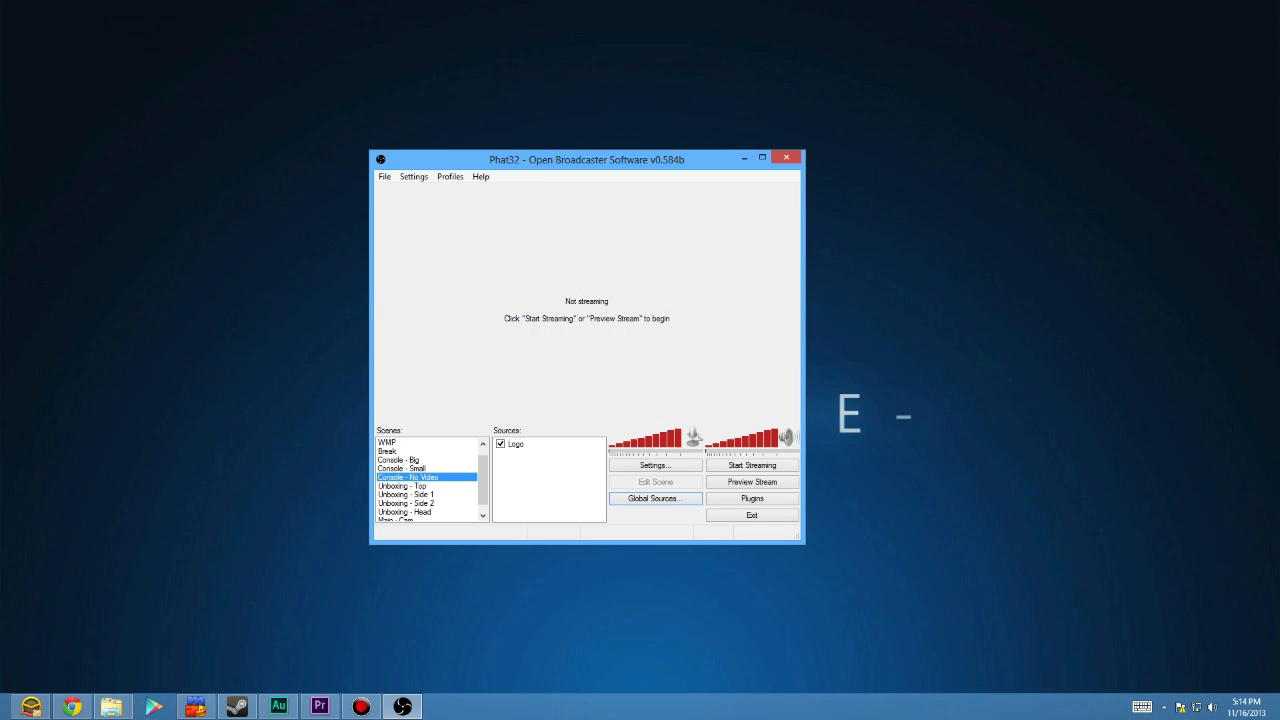
# Step: Add the Console global source to the current scene
pyautogui.rightClick(548, 470)
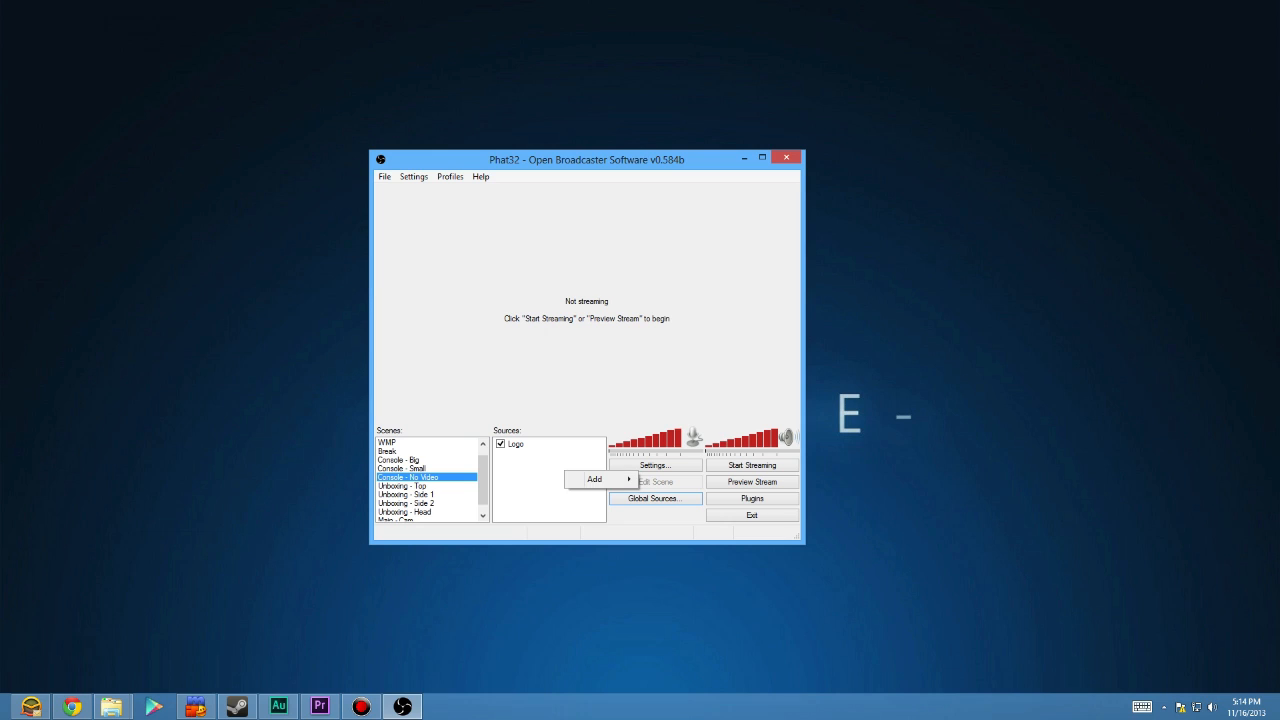
pyautogui.click(594, 480)
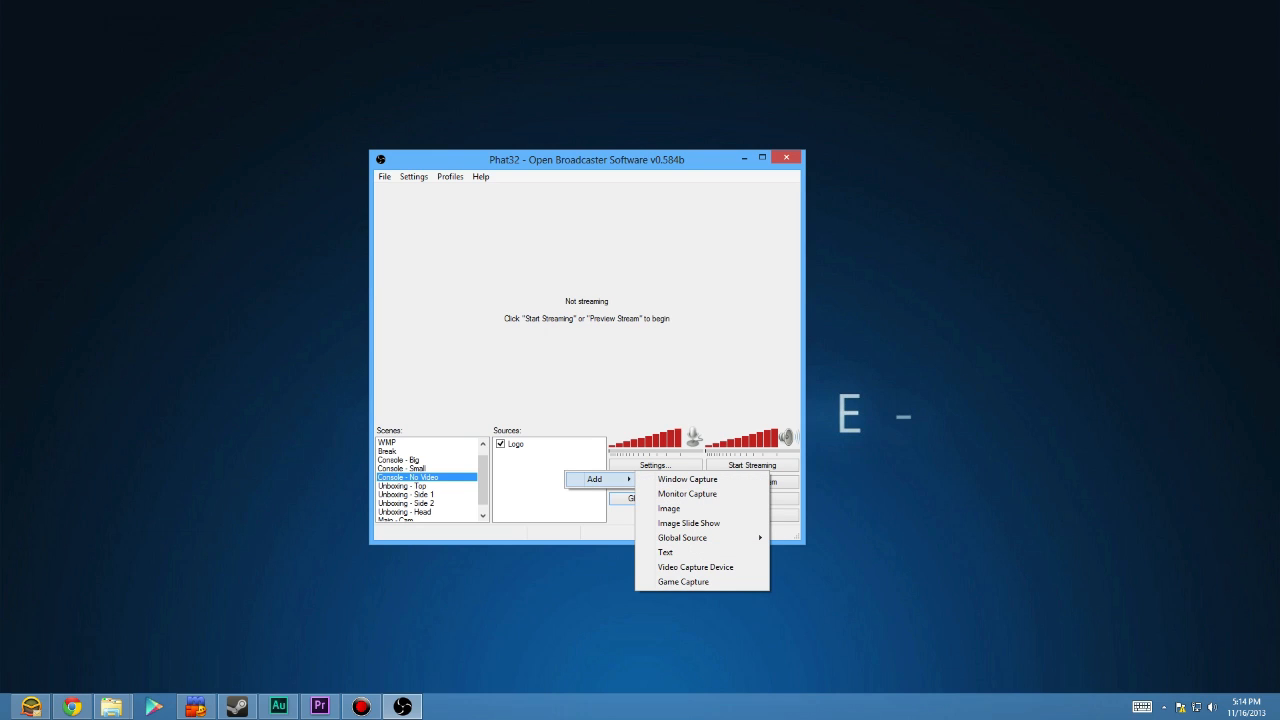
pyautogui.moveTo(684, 538)
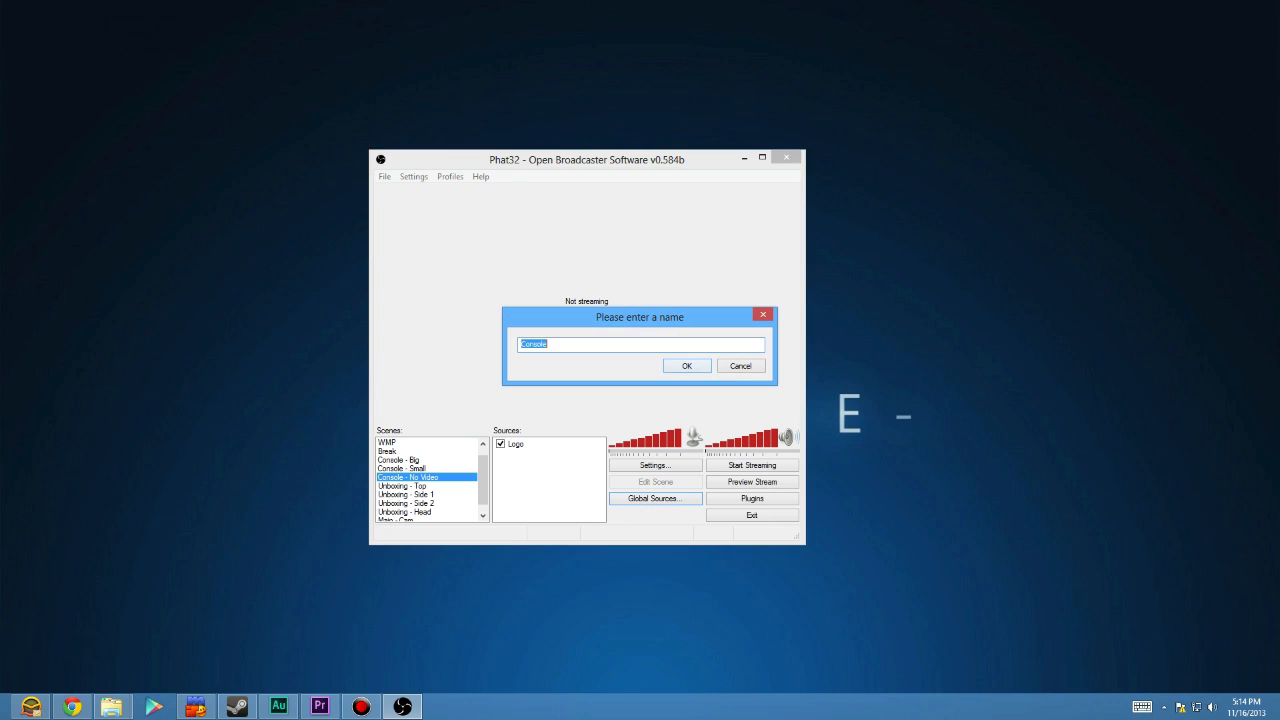
pyautogui.click(686, 364)
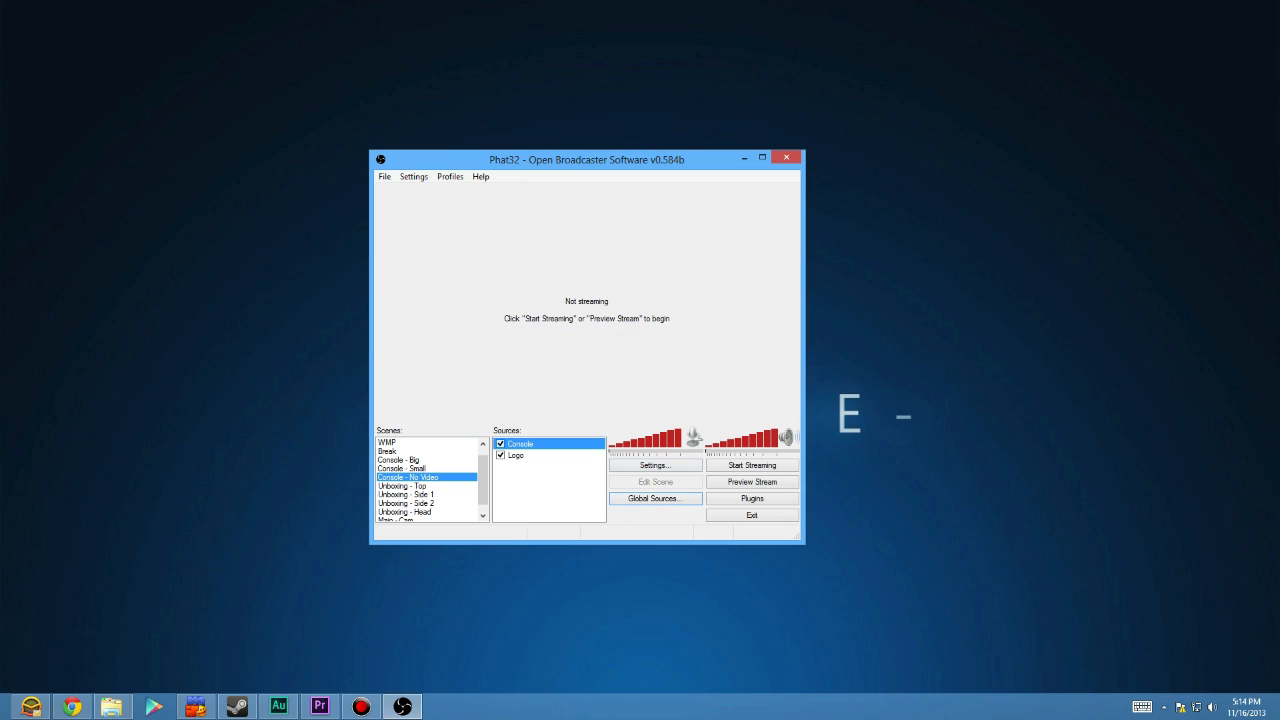
# Step: Preview the stream so the PS4 home screen shows and enter scene editing
pyautogui.click(752, 480)
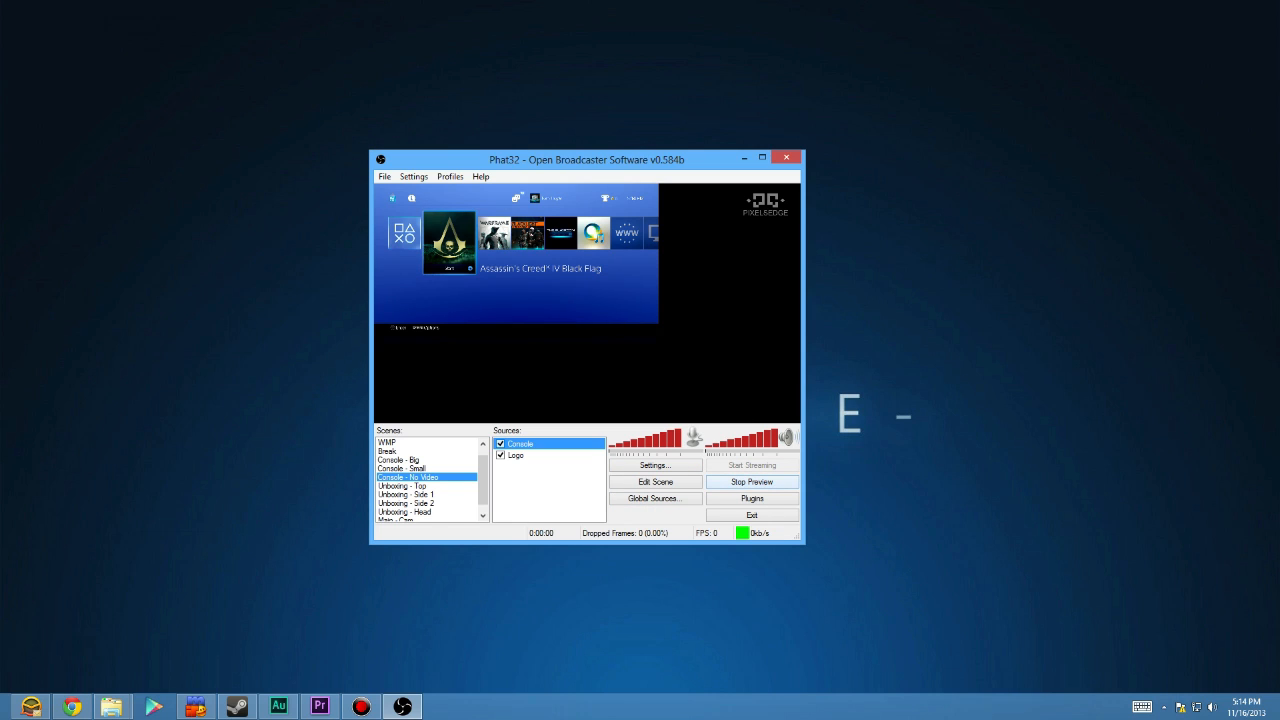
pyautogui.click(752, 480)
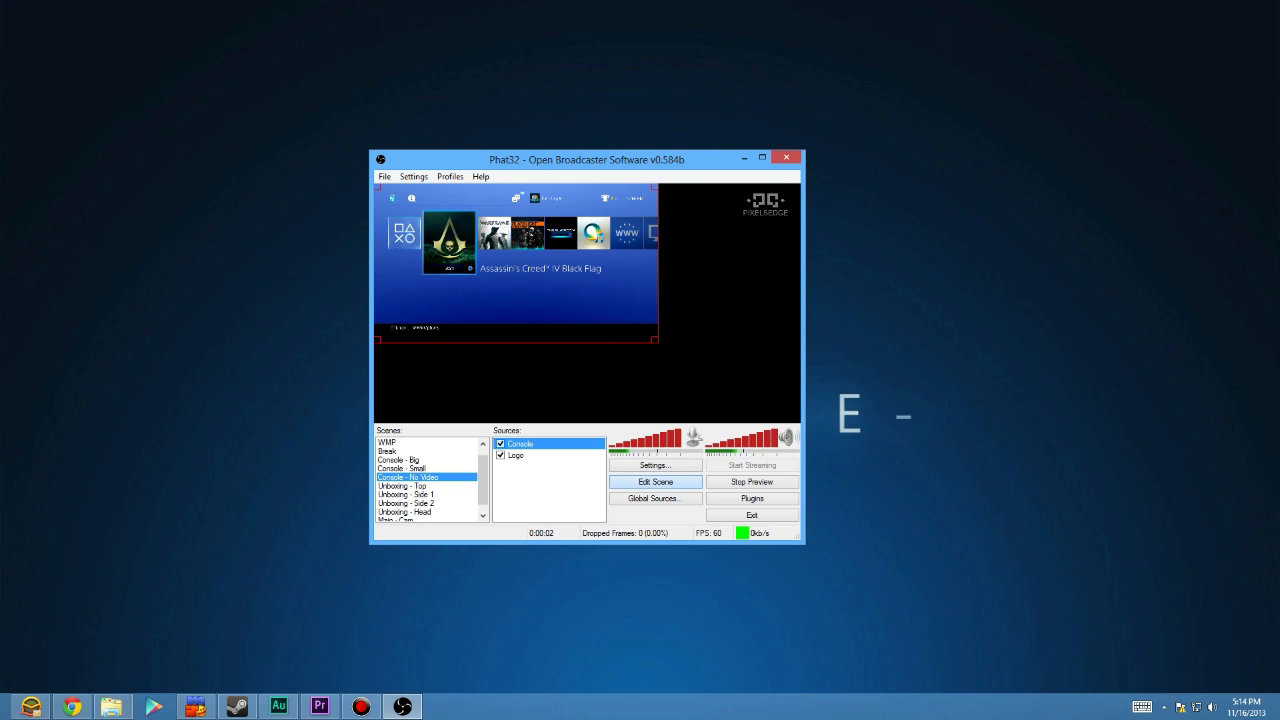